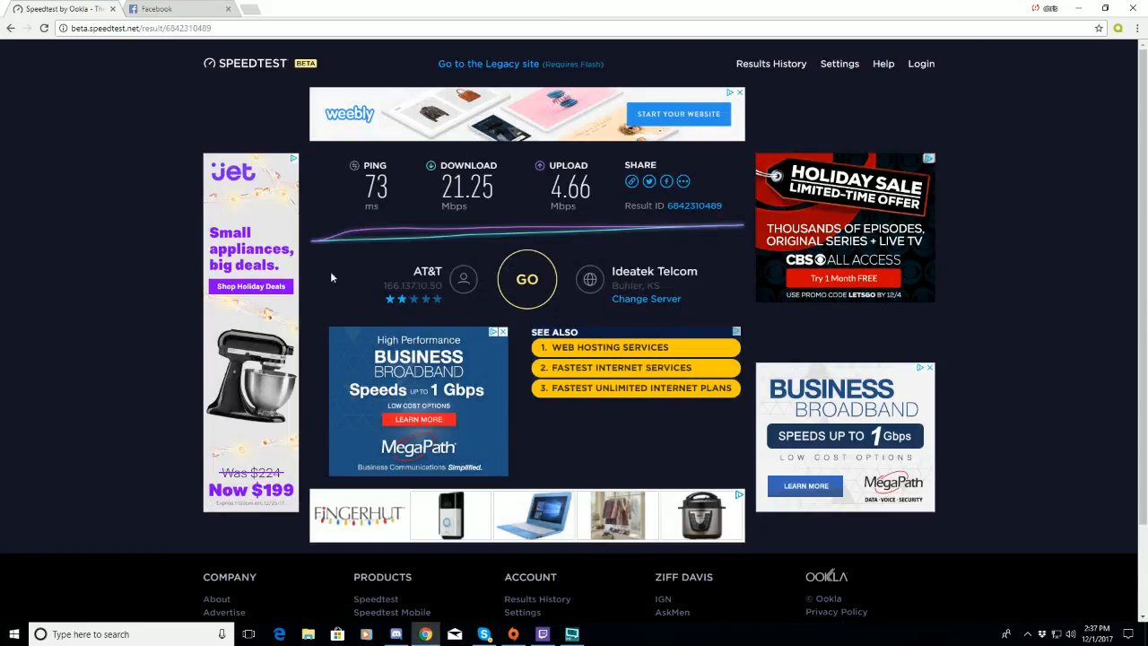
# Run a speed test, getting 75 ms ping, 13.41 Mbps down, 4.31 Mbps up.
pyautogui.click(1026, 634)
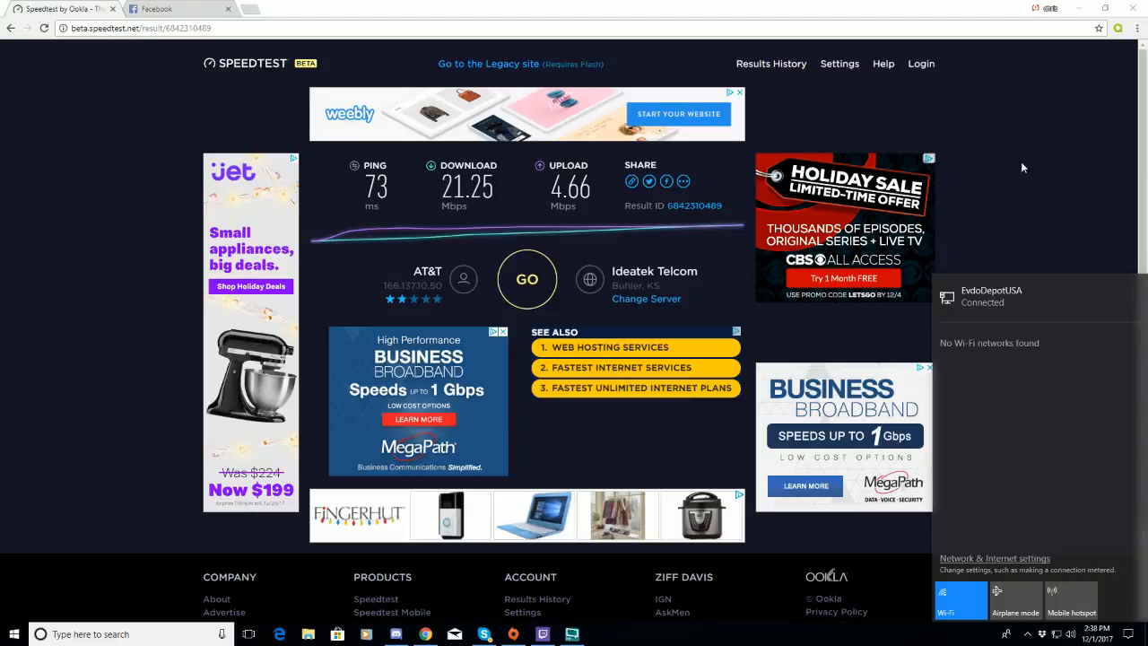
pyautogui.moveTo(471, 259)
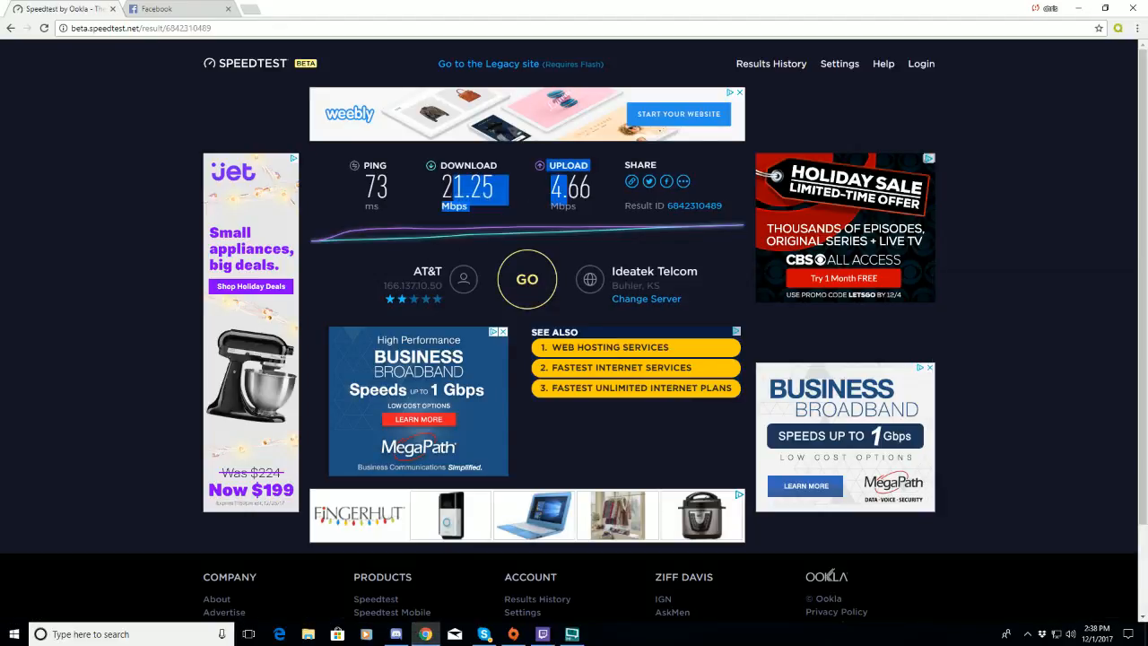
pyautogui.click(527, 279)
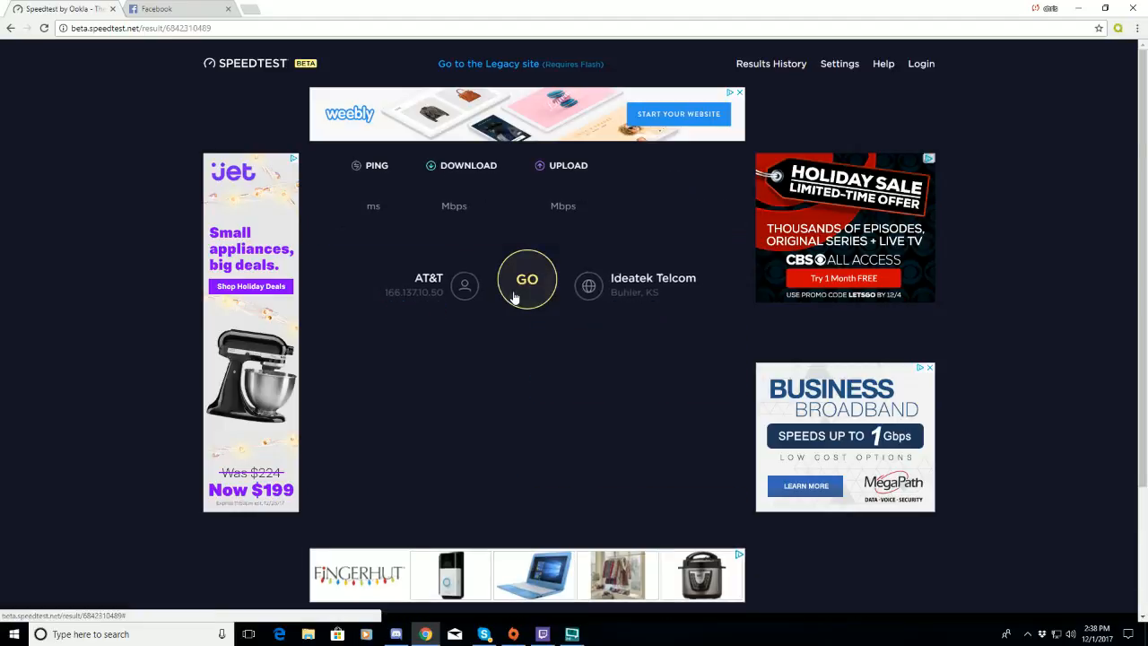
pyautogui.click(527, 279)
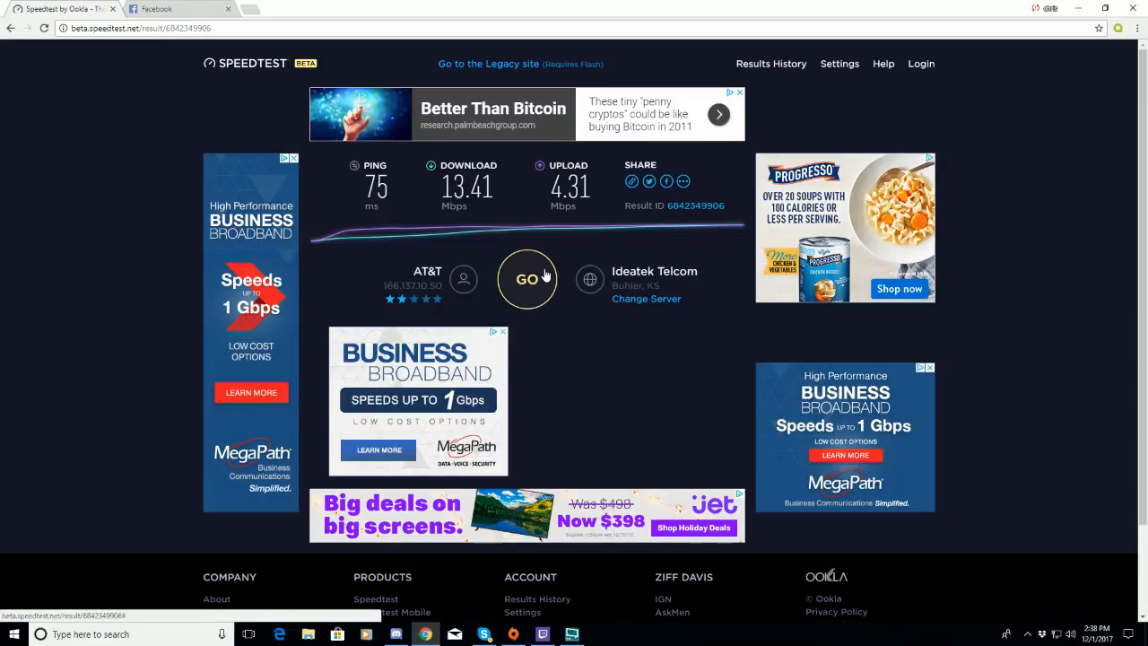
# Rerun the speed test for 88 ms ping, 14.53 Mbps down, 4.42 Mbps up.
pyautogui.click(527, 279)
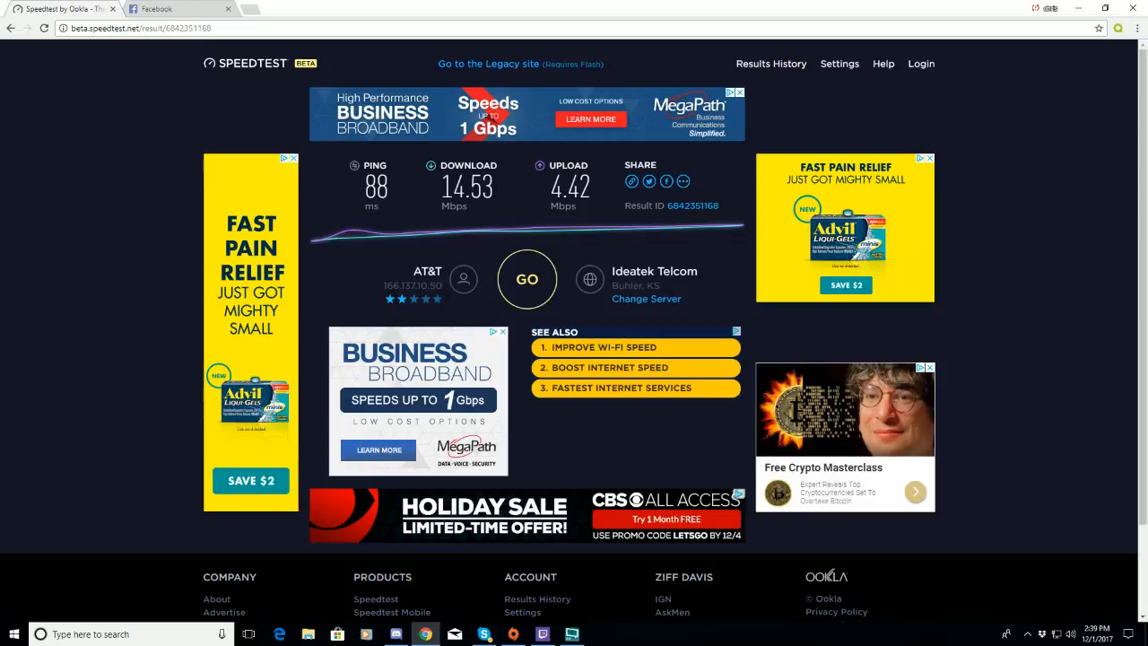
pyautogui.moveTo(433, 193)
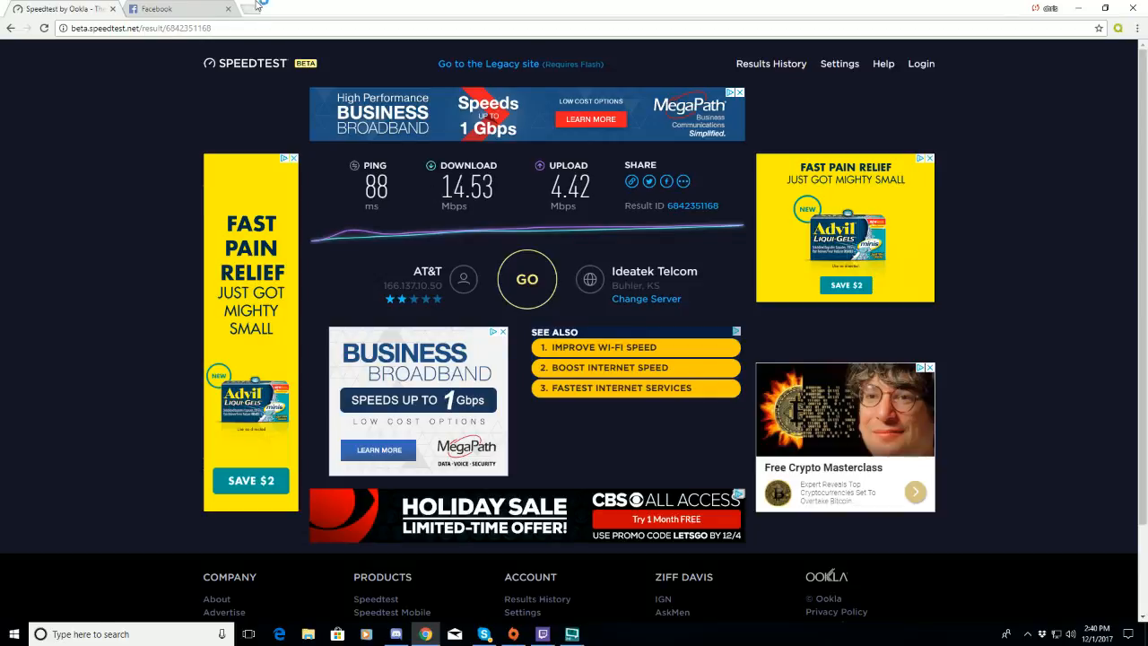
# Load evdodepotusa.com in a new Chrome tab.
pyautogui.click(257, 8)
pyautogui.write('https://www.evdodepotusa.com')
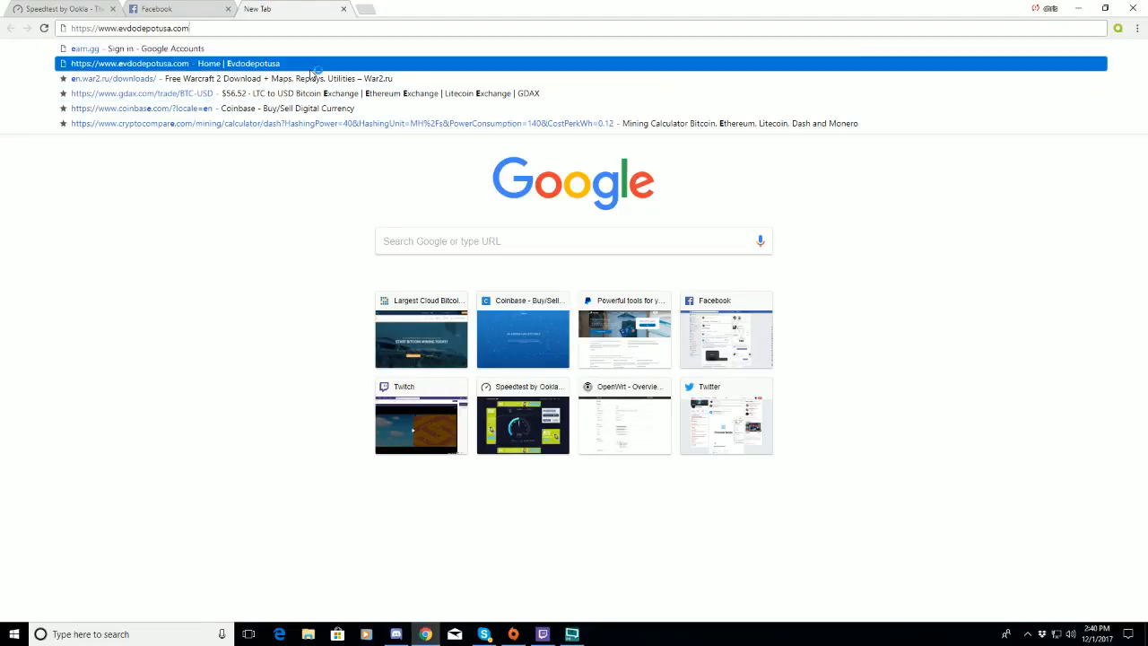
pyautogui.click(129, 62)
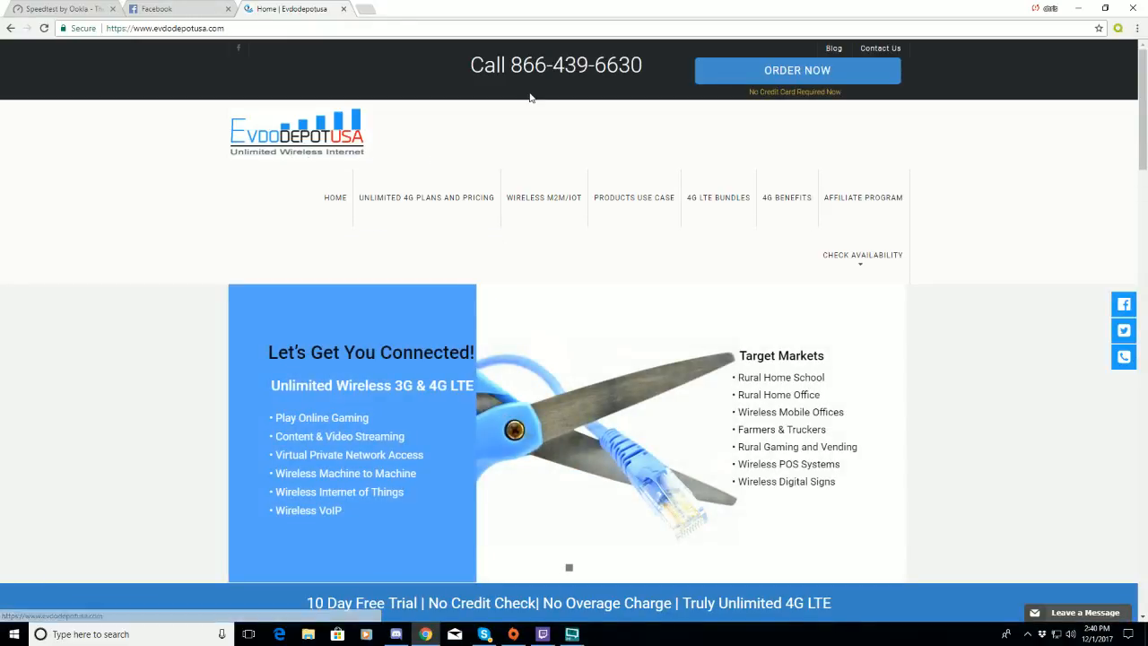
pyautogui.scroll(-3)
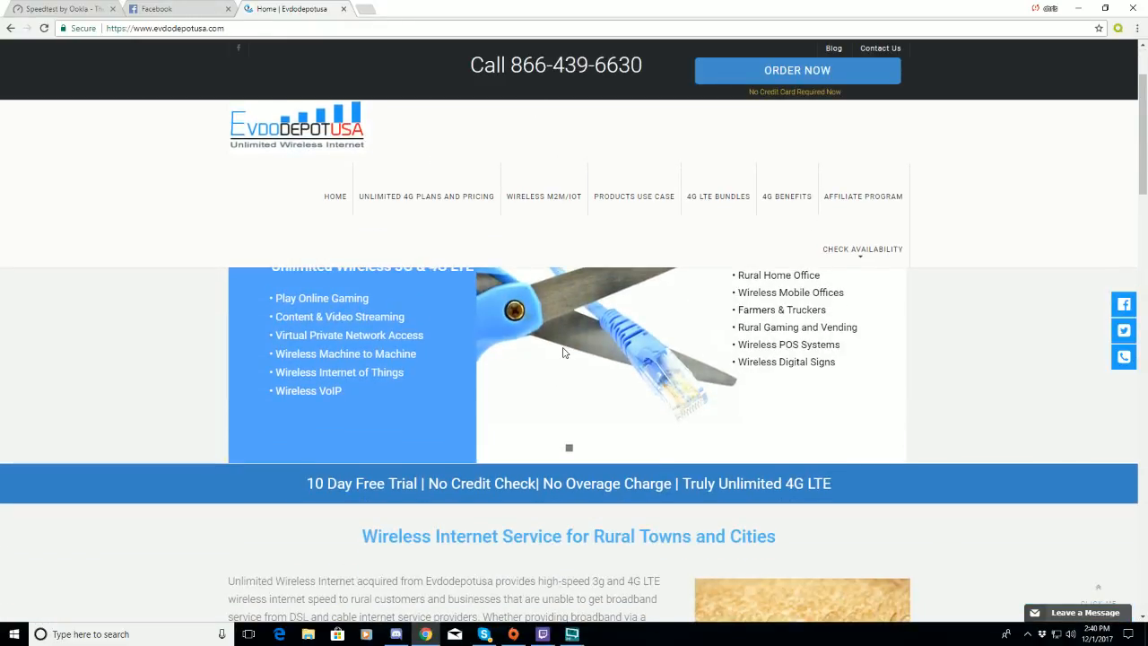
pyautogui.scroll(-3)
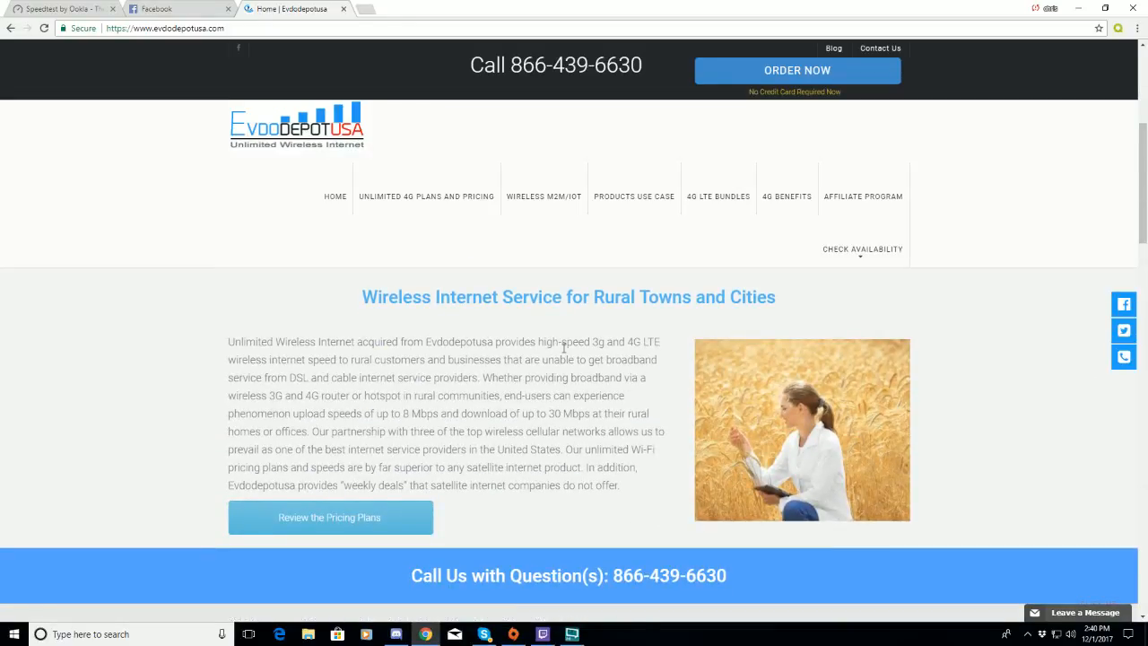
pyautogui.scroll(-3)
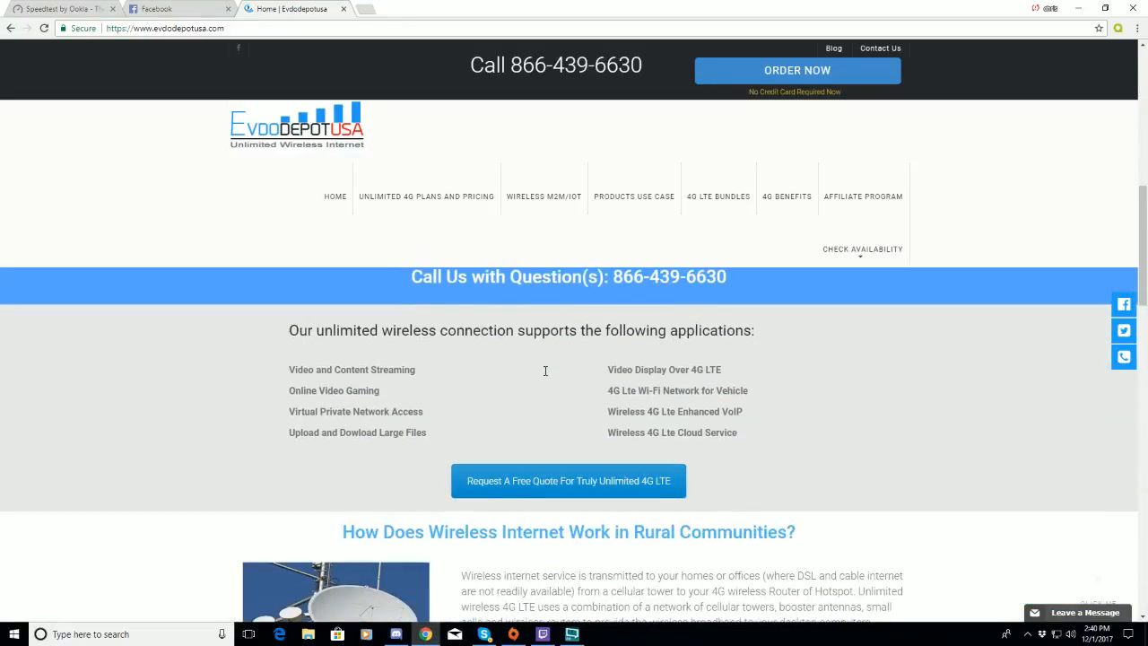
pyautogui.scroll(-3)
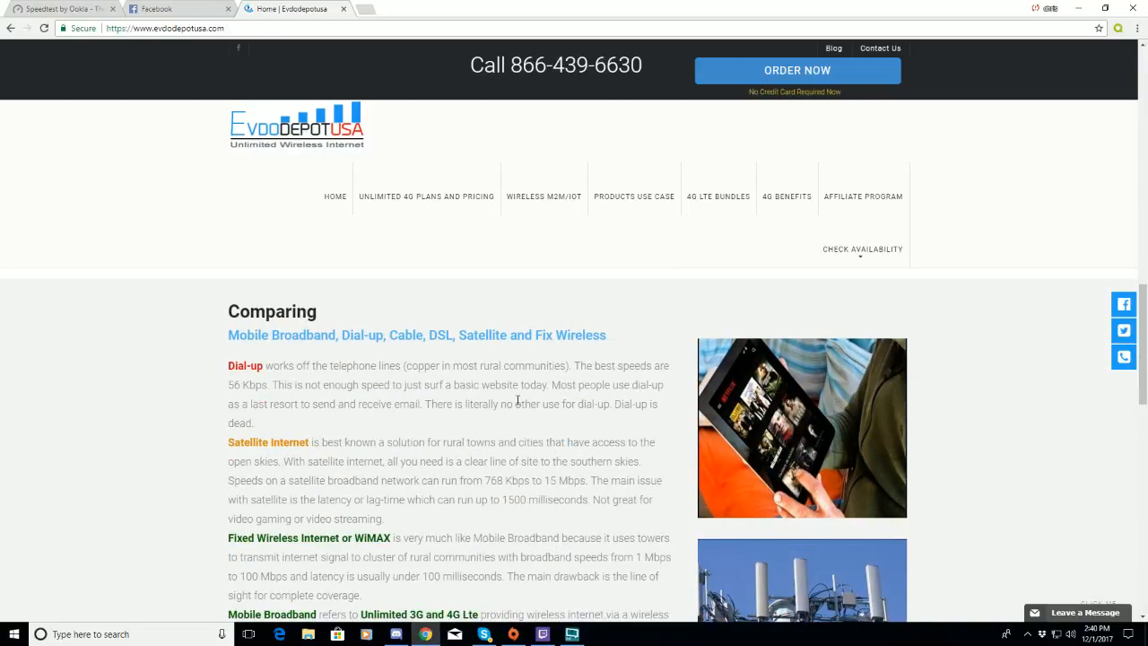
pyautogui.scroll(-3)
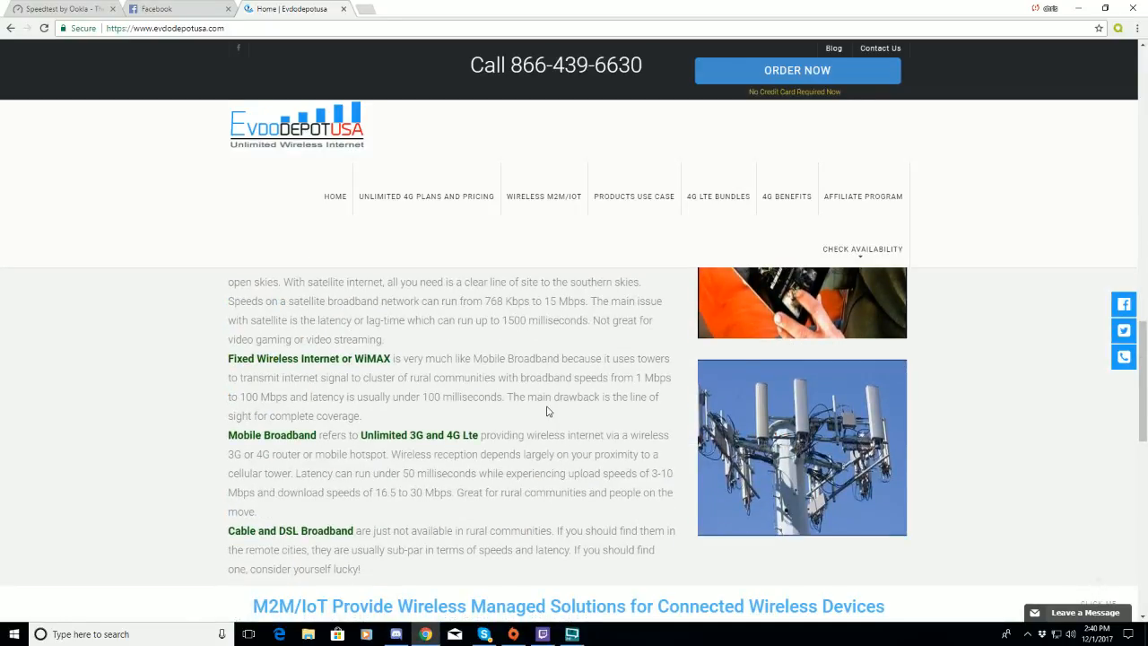
pyautogui.moveTo(575, 468)
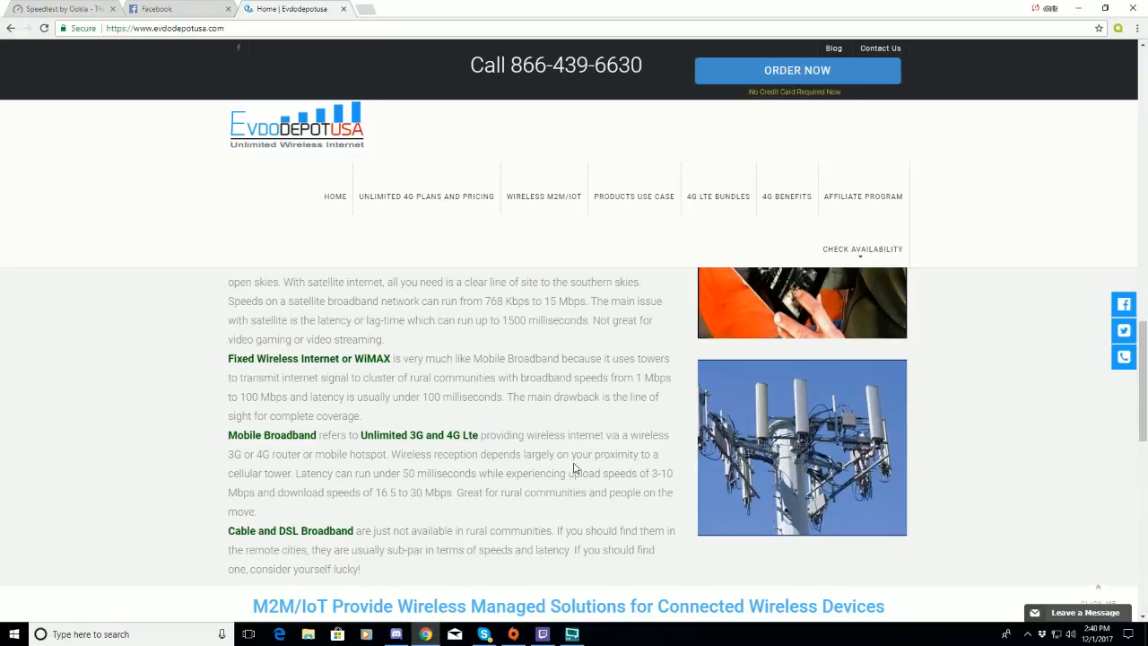
pyautogui.scroll(-3)
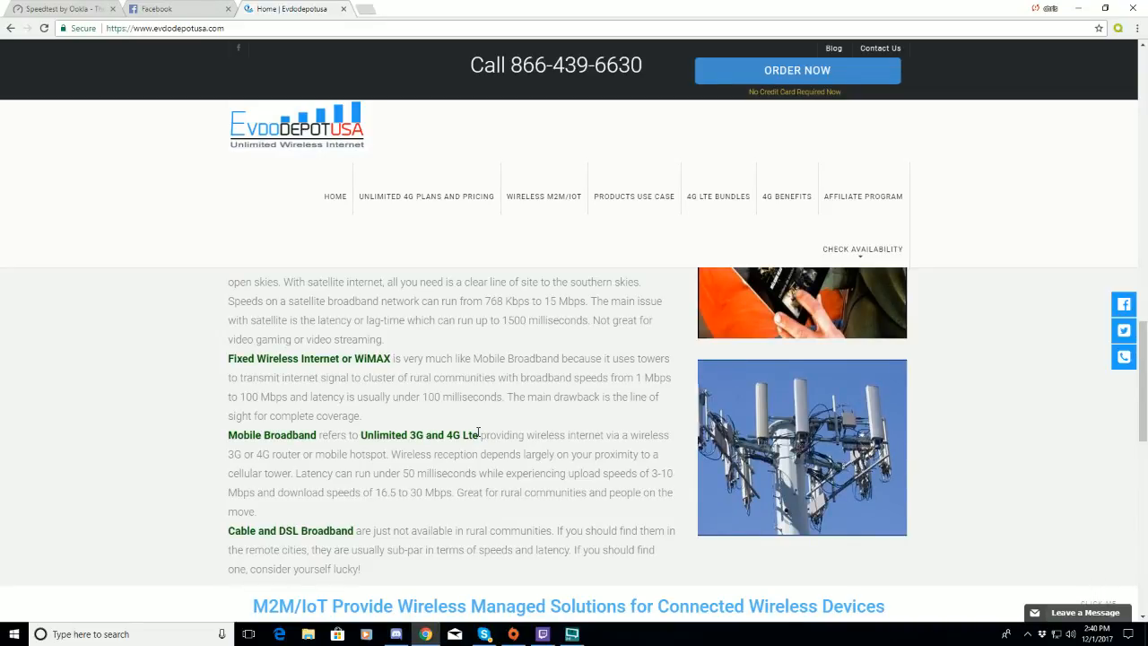
pyautogui.scroll(-3)
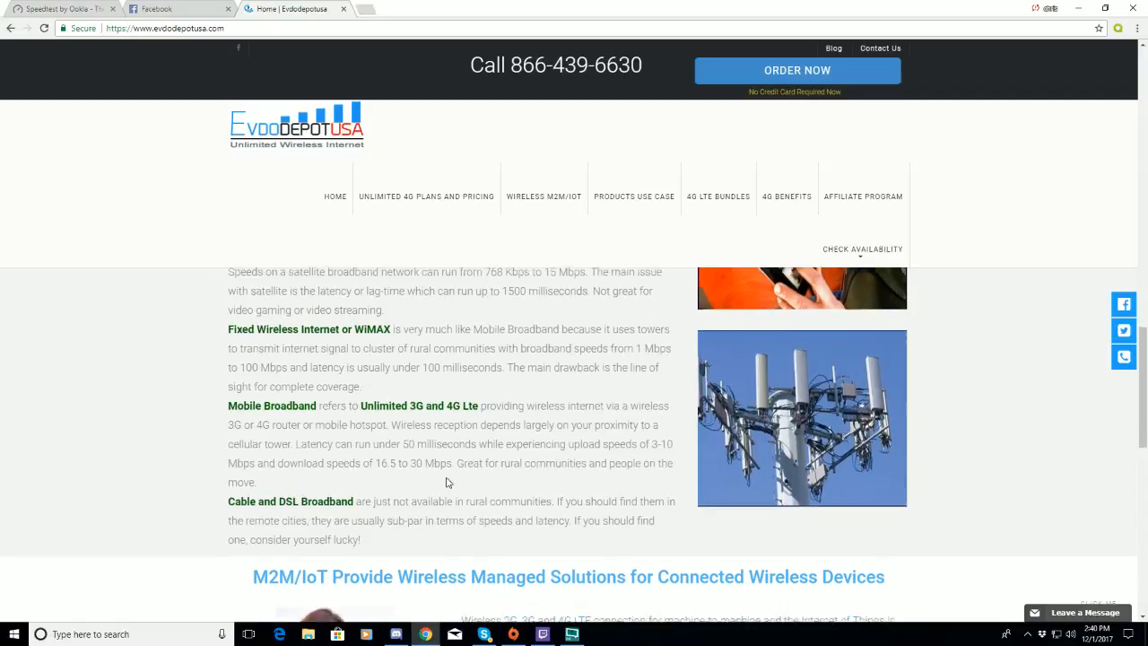
pyautogui.scroll(-3)
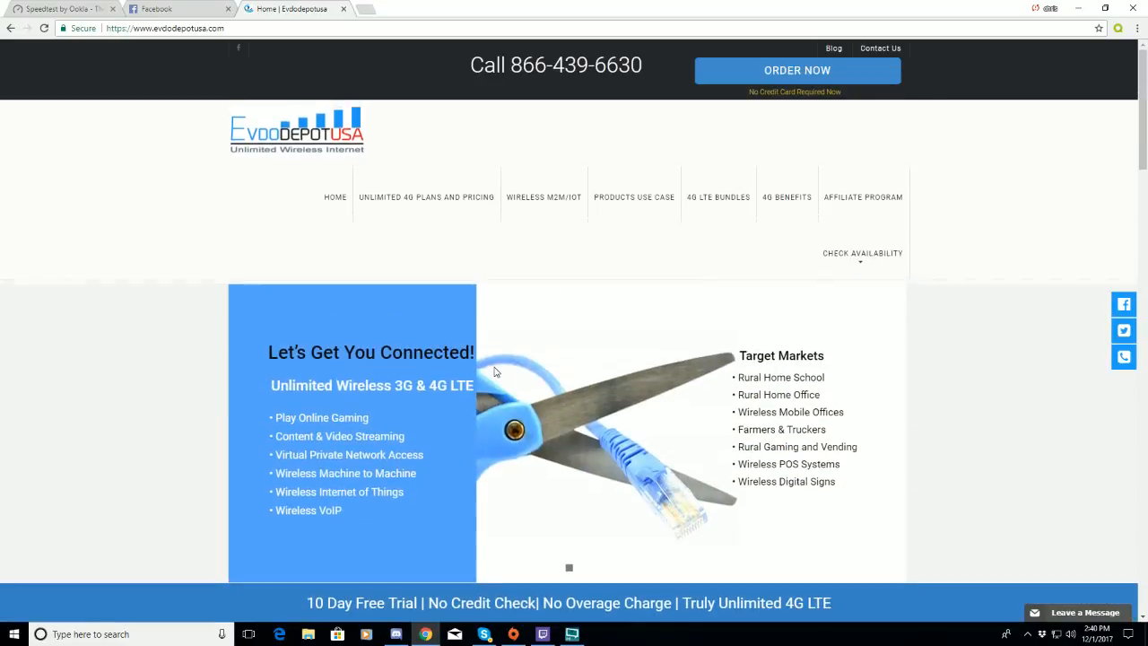
pyautogui.moveTo(179, 8)
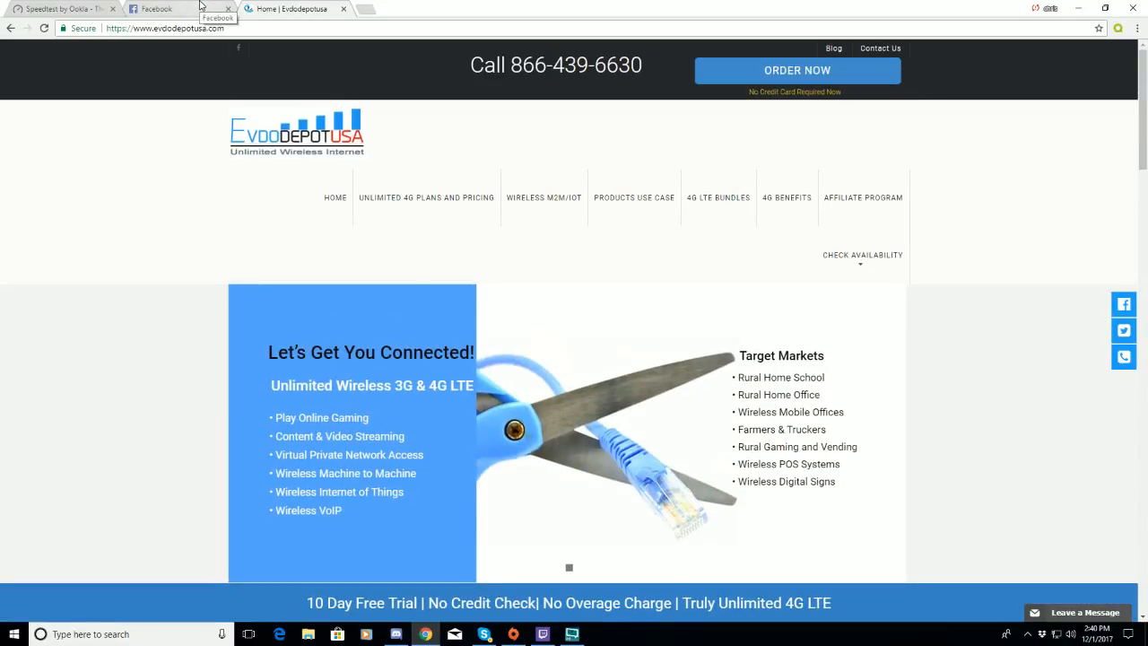
# View the Facebook feed, then return to the Speedtest results tab.
pyautogui.click(157, 8)
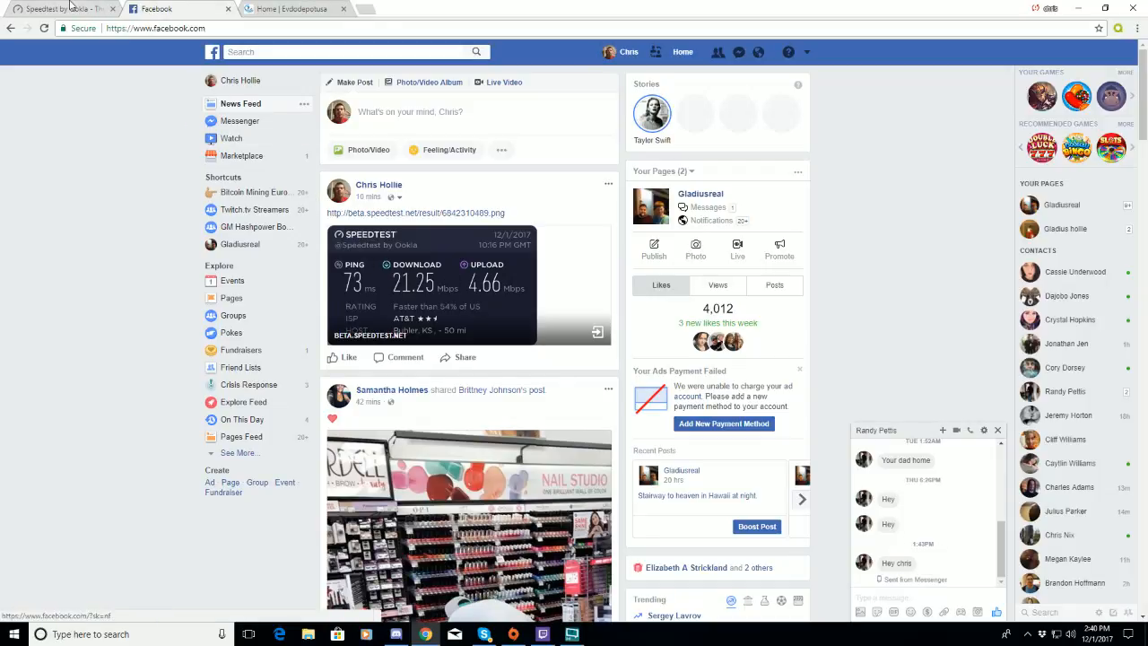
pyautogui.click(58, 9)
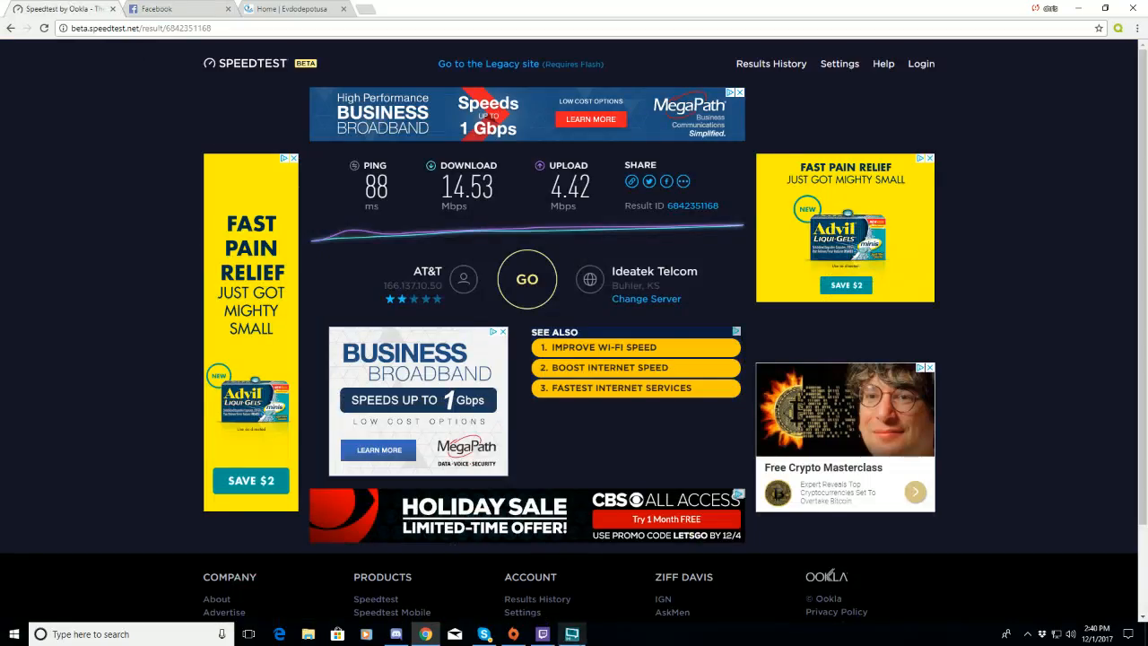